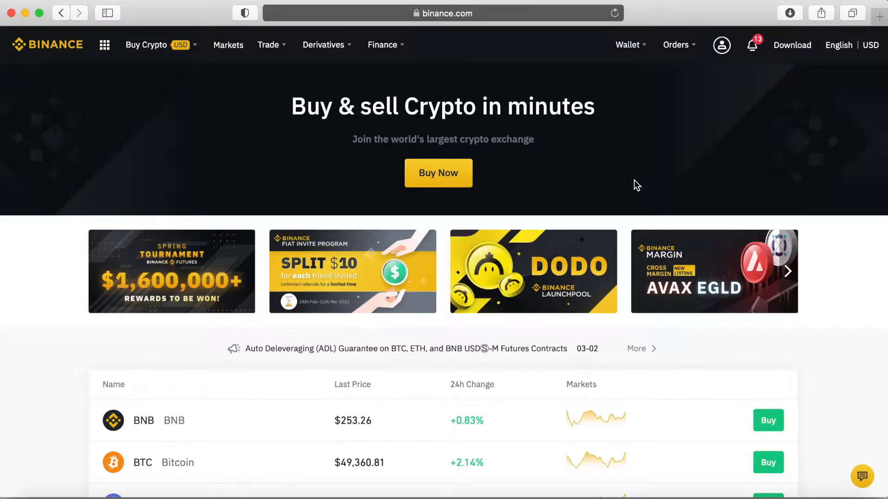
pyautogui.moveTo(665, 154)
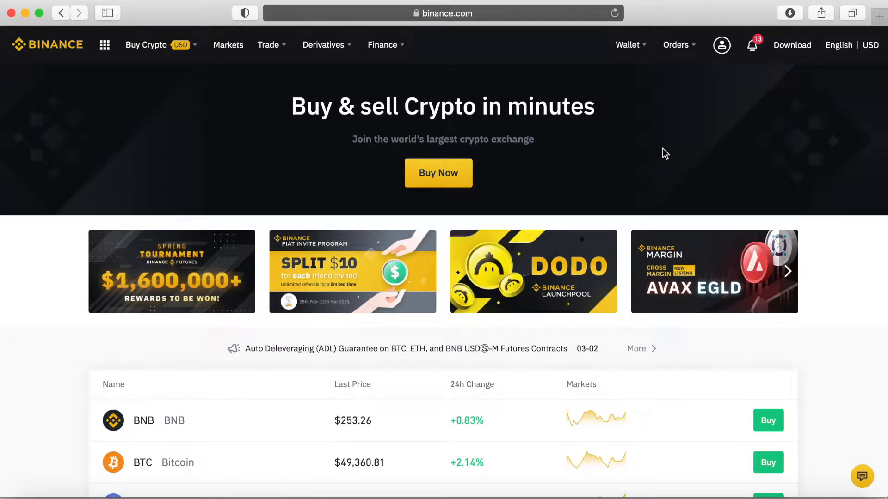
pyautogui.moveTo(283, 165)
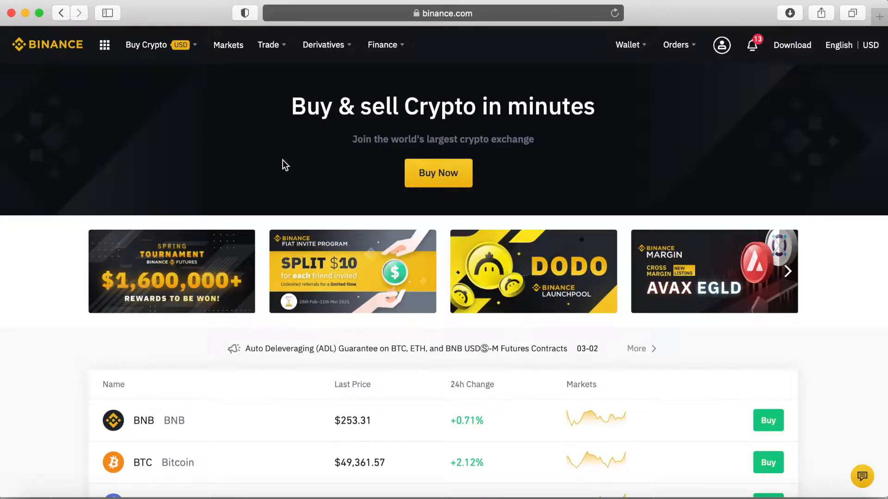
# - Show the Buy Crypto payment methods: bank deposit, card, P2P and third-party
pyautogui.click(146, 45)
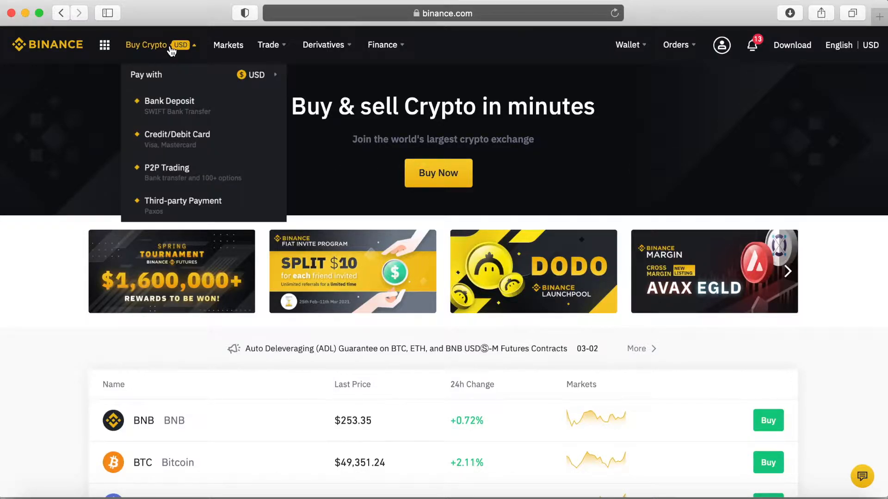
pyautogui.moveTo(176, 134)
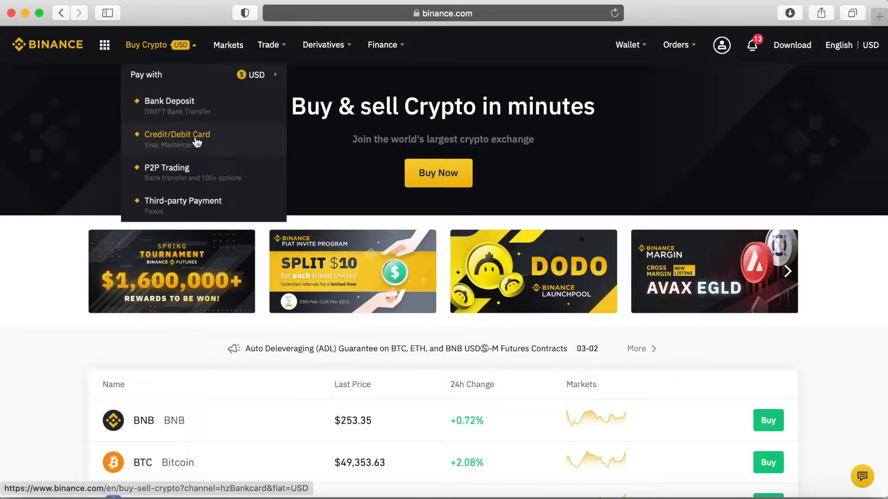
# - Buy 100 USD of USDT by credit/debit card, reaching the 96.47 USDT order confirmation
pyautogui.click(177, 134)
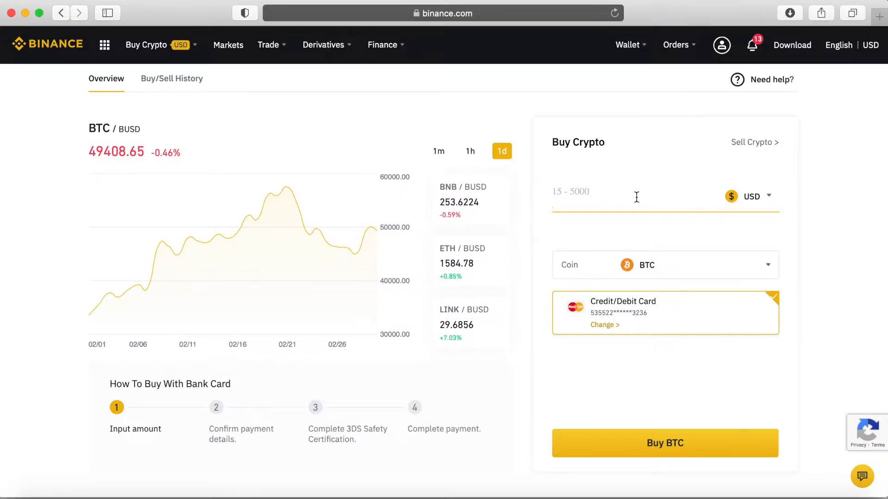
pyautogui.write('100')
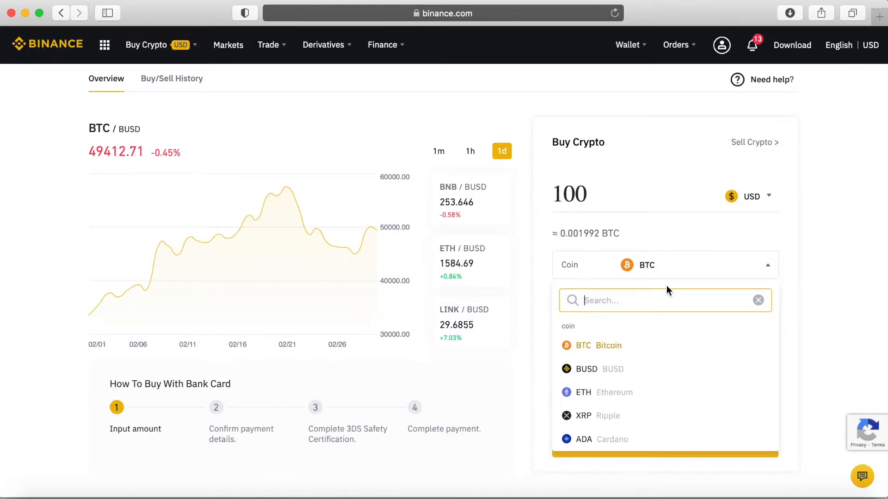
pyautogui.write('usd')
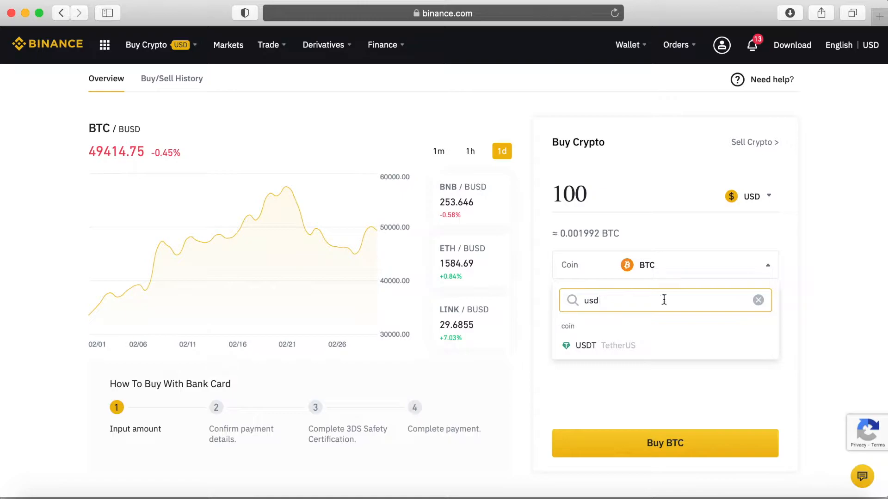
pyautogui.click(586, 345)
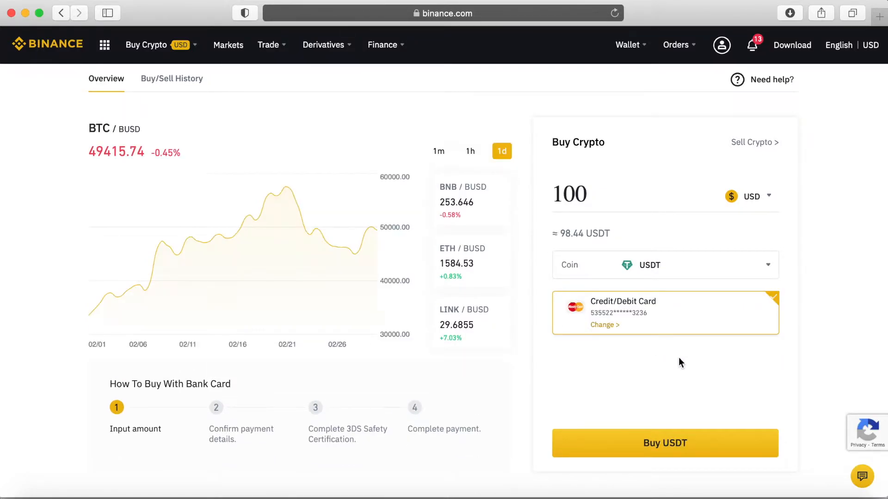
pyautogui.moveTo(650, 334)
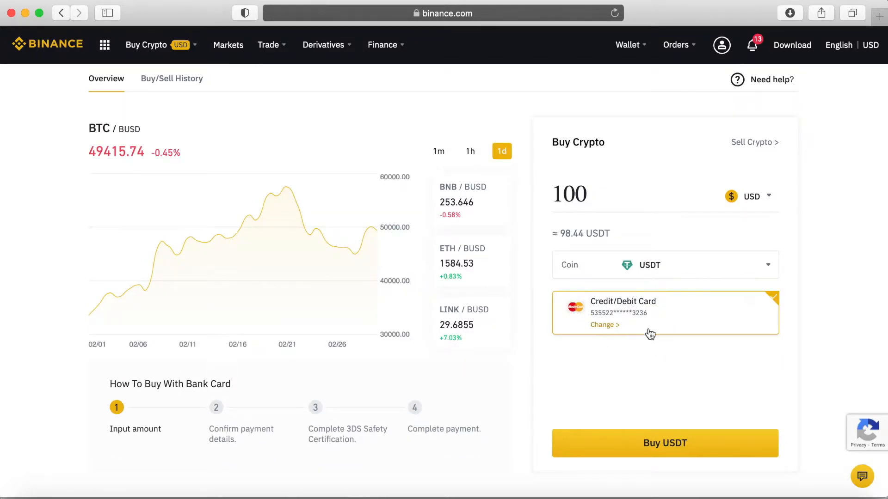
pyautogui.moveTo(665, 443)
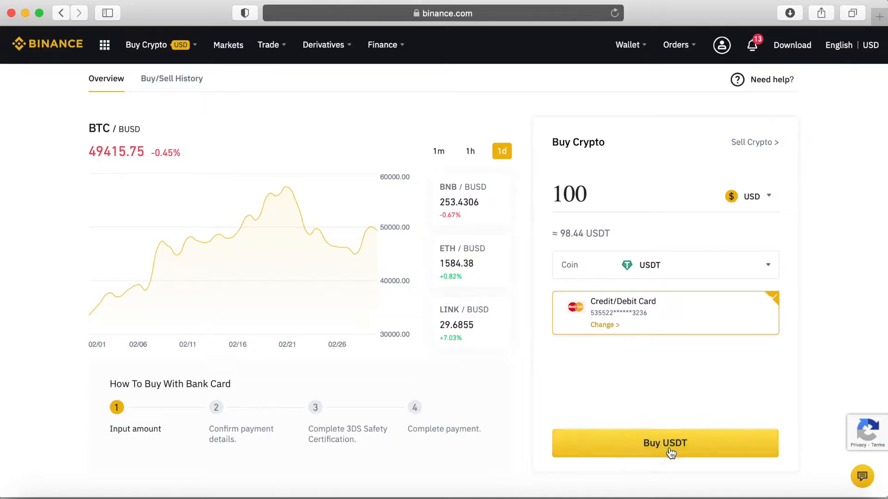
pyautogui.click(665, 442)
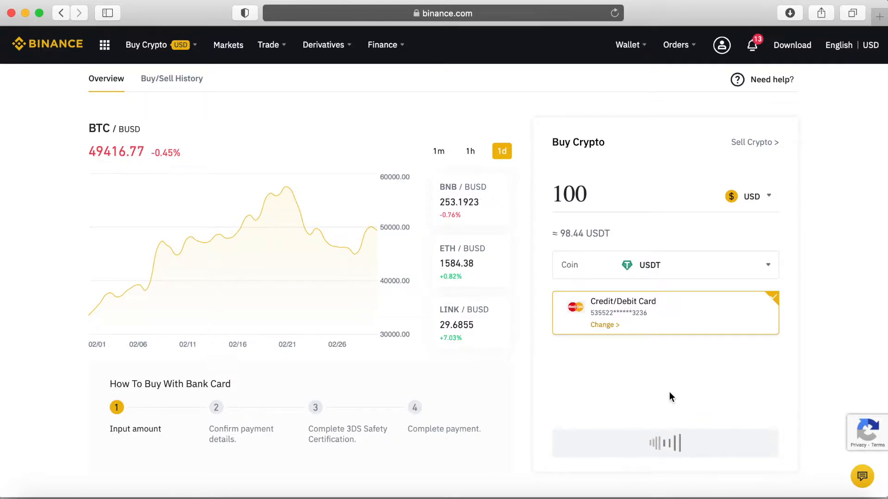
pyautogui.click(665, 443)
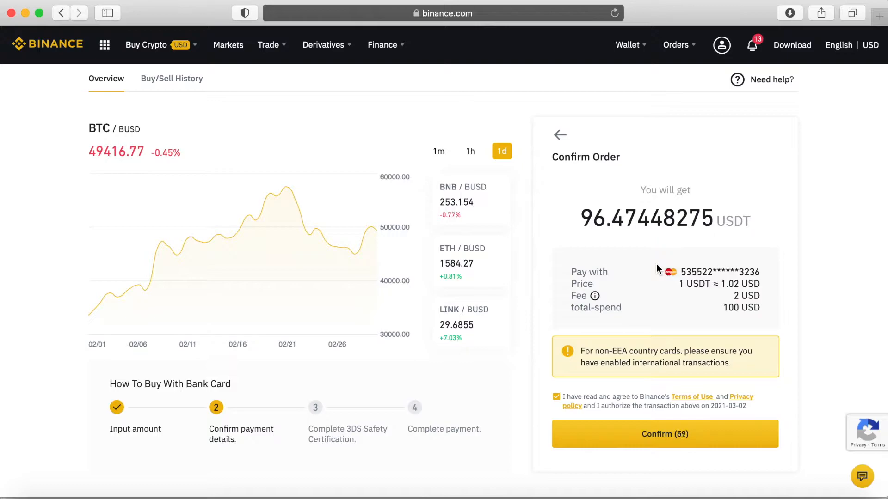
pyautogui.moveTo(658, 268)
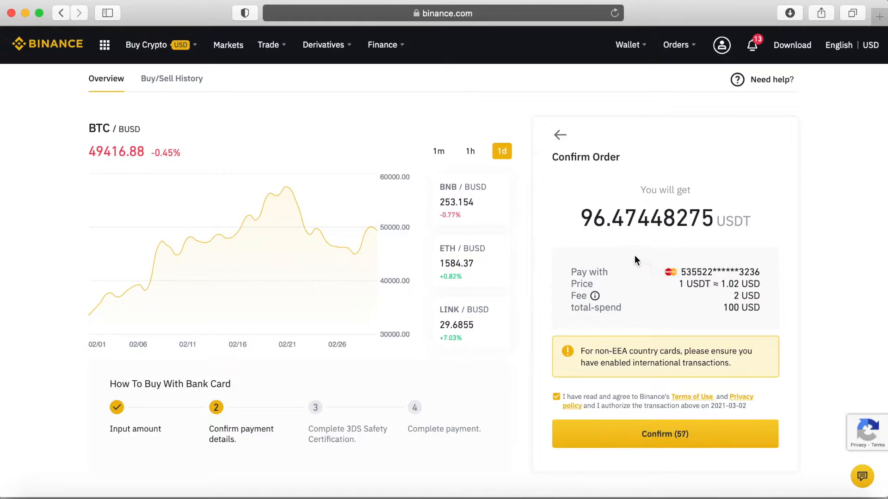
pyautogui.moveTo(563, 171)
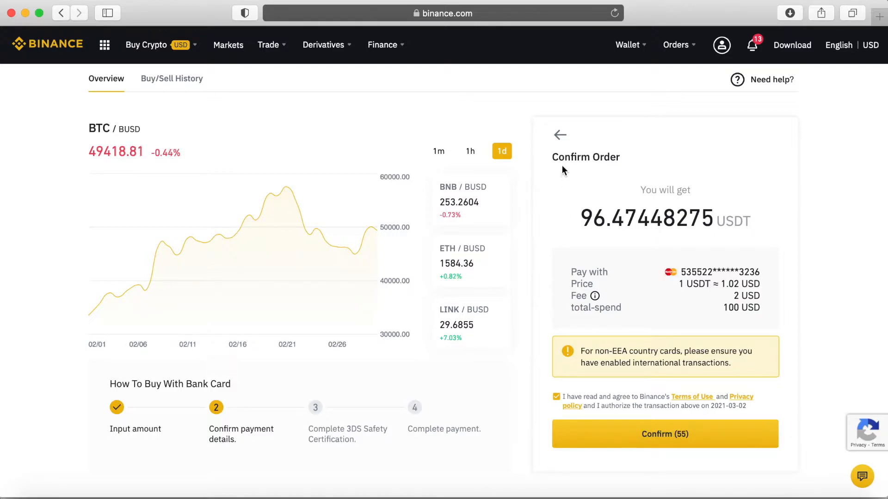
# - Back on the buy form, switch the paying currency to GHS with an amount of 1000
pyautogui.click(559, 135)
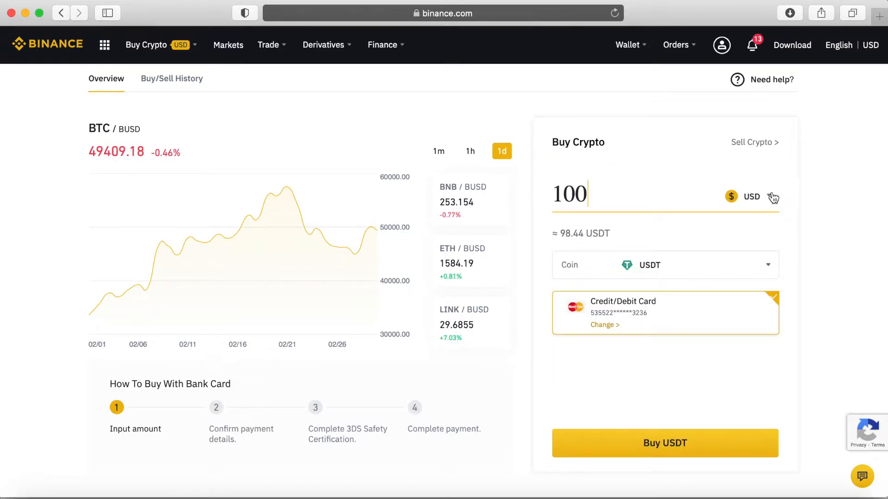
pyautogui.click(751, 196)
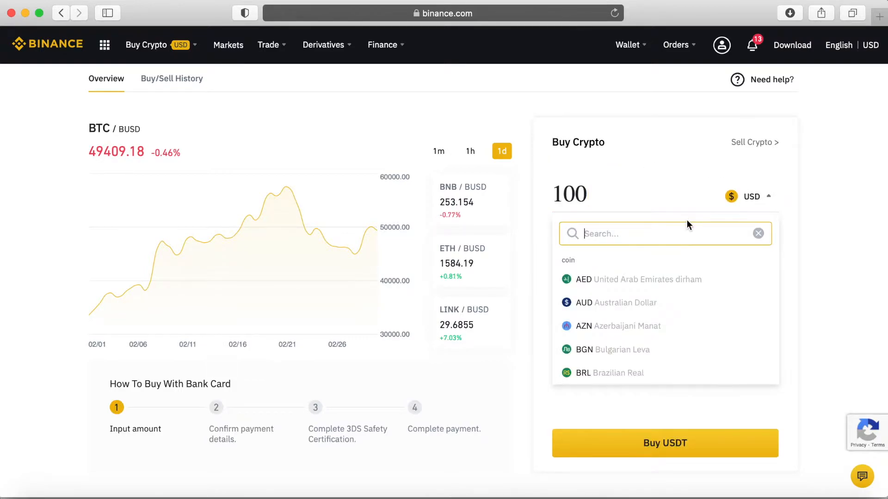
pyautogui.write('gh')
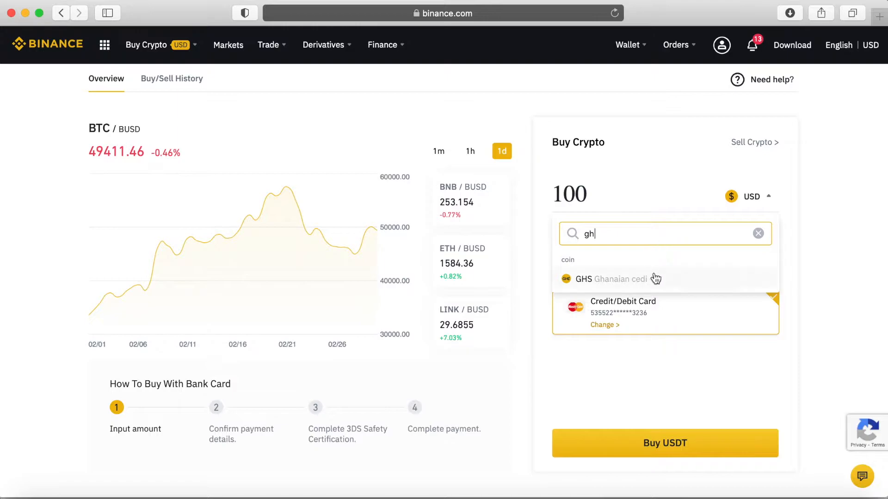
pyautogui.click(610, 278)
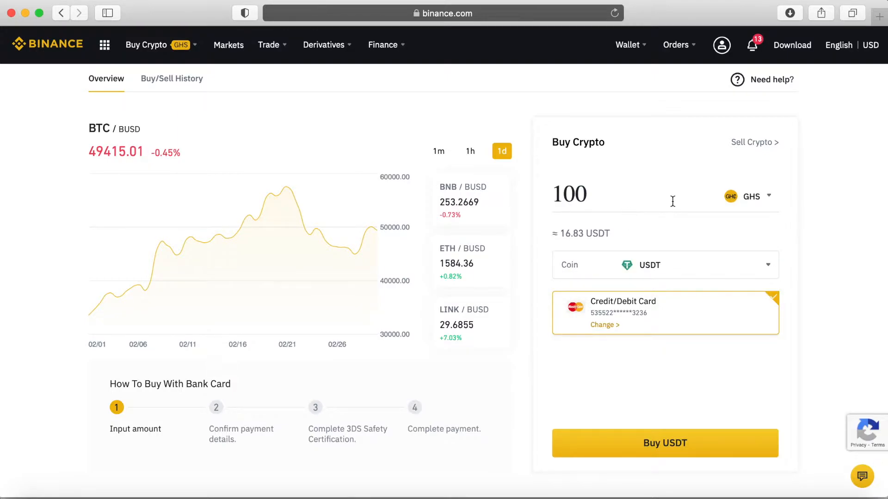
pyautogui.write('0')
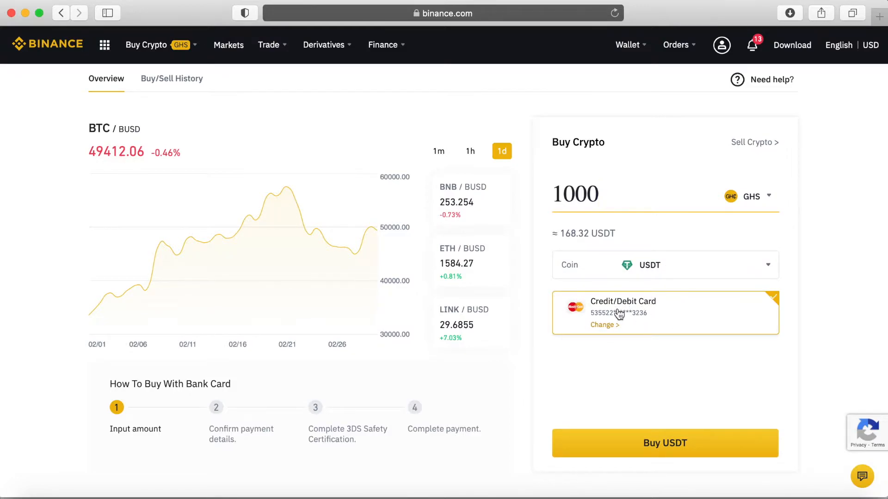
# - Submit the 1000 GHS USDT purchase to confirmation (164.97 USDT, 20 GHS fee), then return to the form
pyautogui.click(665, 443)
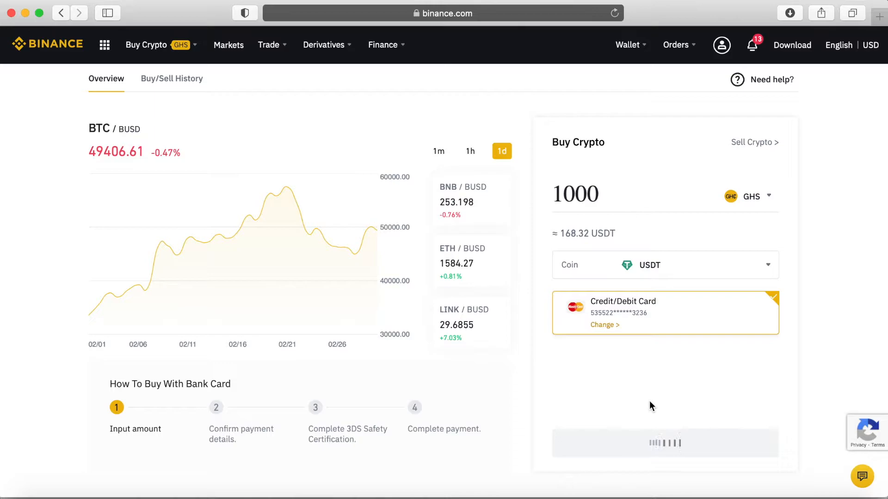
pyautogui.click(665, 443)
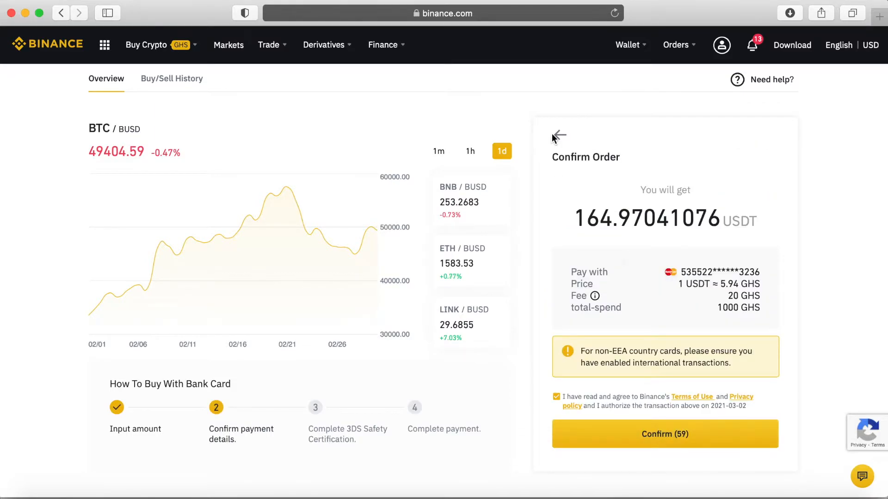
pyautogui.click(558, 137)
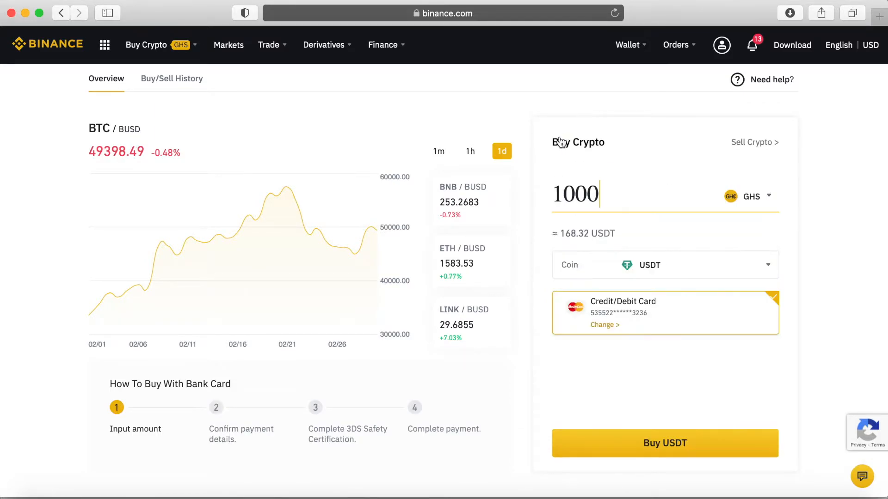
pyautogui.click(755, 196)
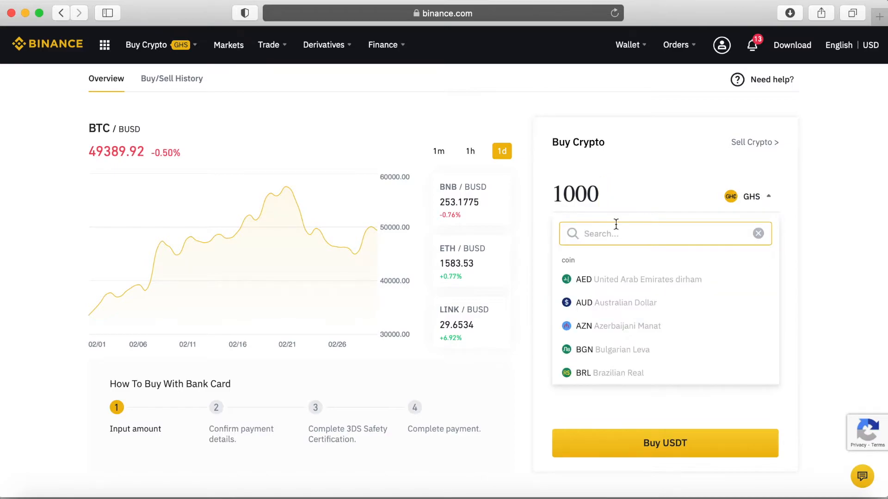
pyautogui.moveTo(630, 290)
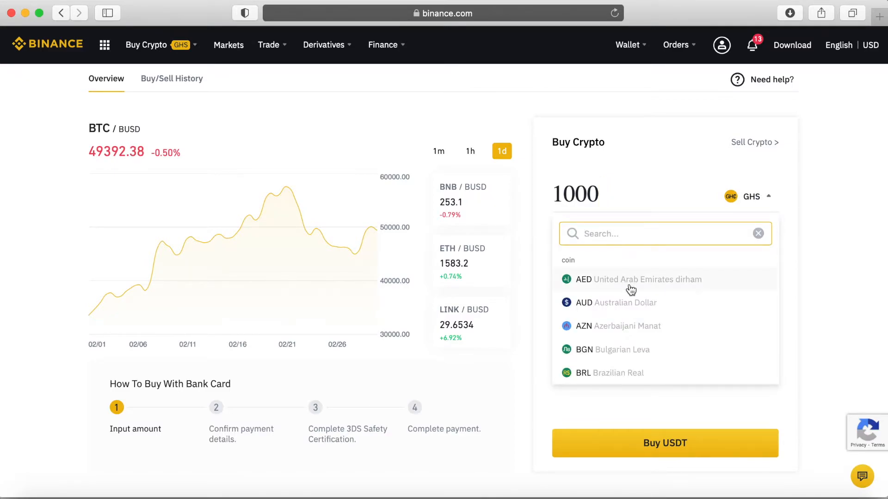
pyautogui.moveTo(709, 290)
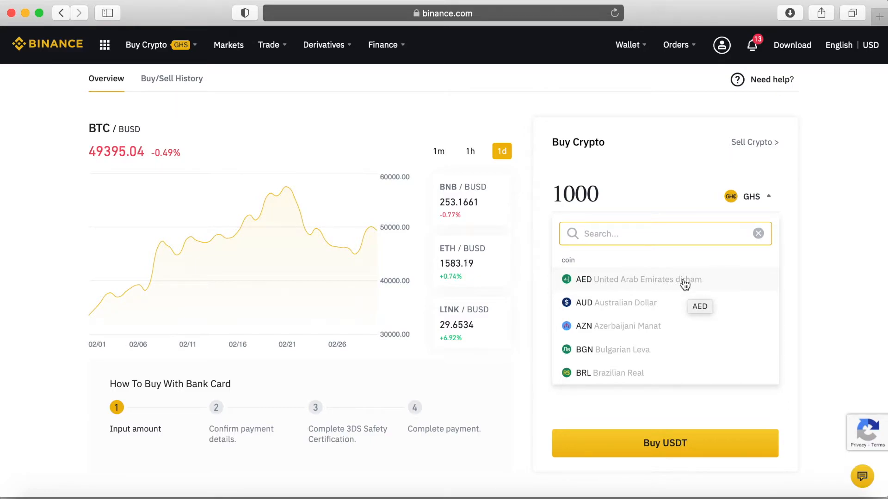
pyautogui.scroll(-3)
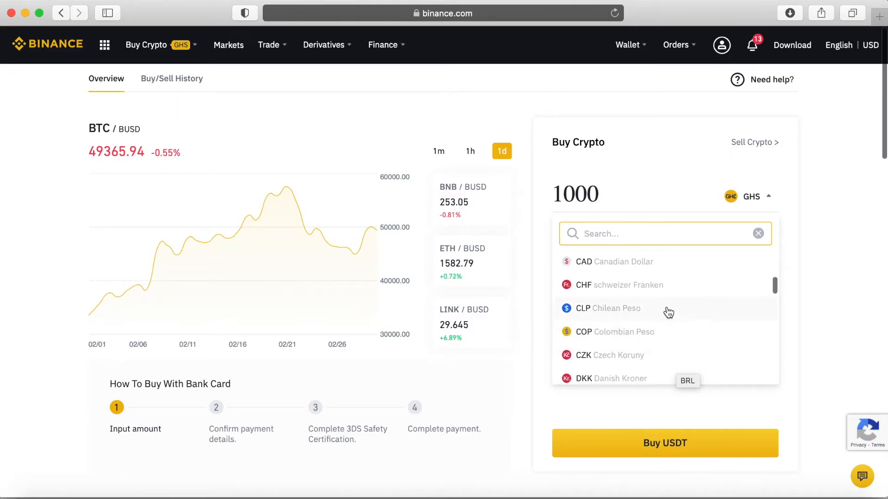
pyautogui.scroll(-3)
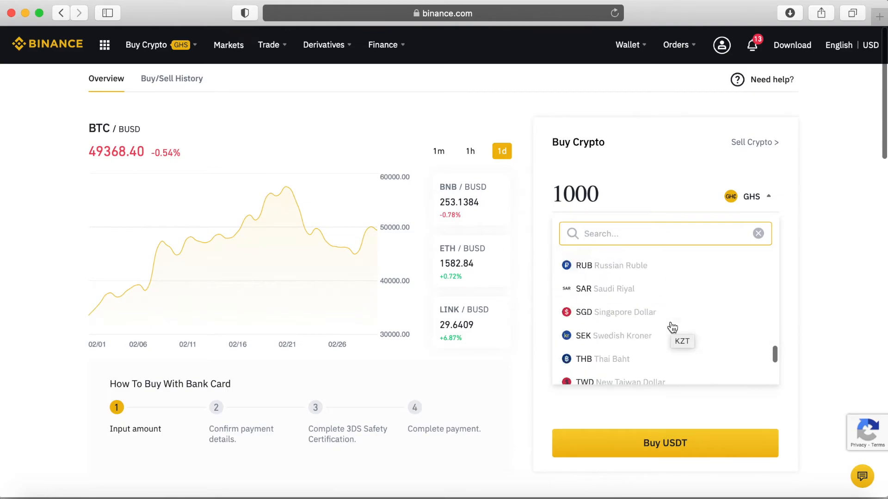
pyautogui.scroll(-3)
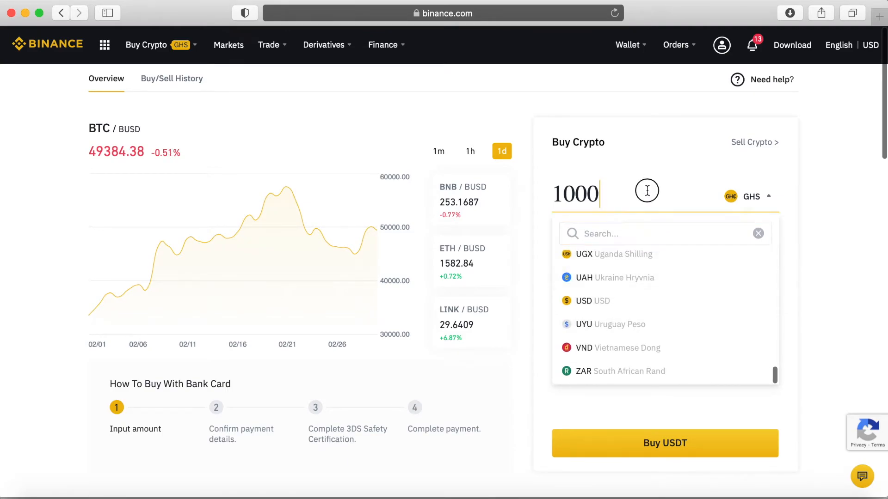
pyautogui.click(47, 44)
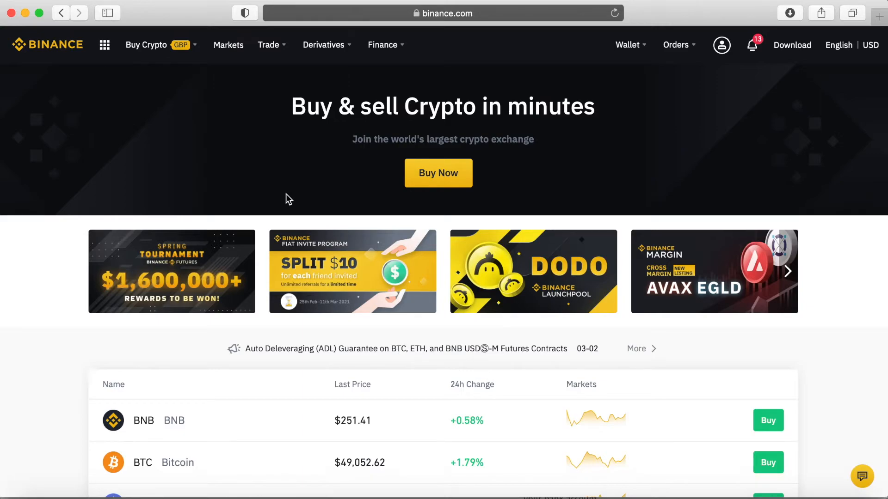
pyautogui.moveTo(618, 89)
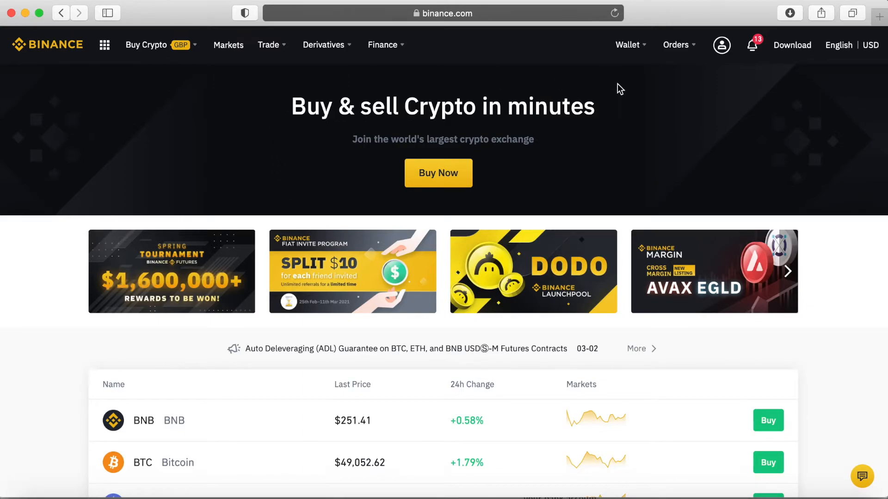
# - Go to the Wallet Overview (about $66.37) and start a crypto withdrawal
pyautogui.click(627, 45)
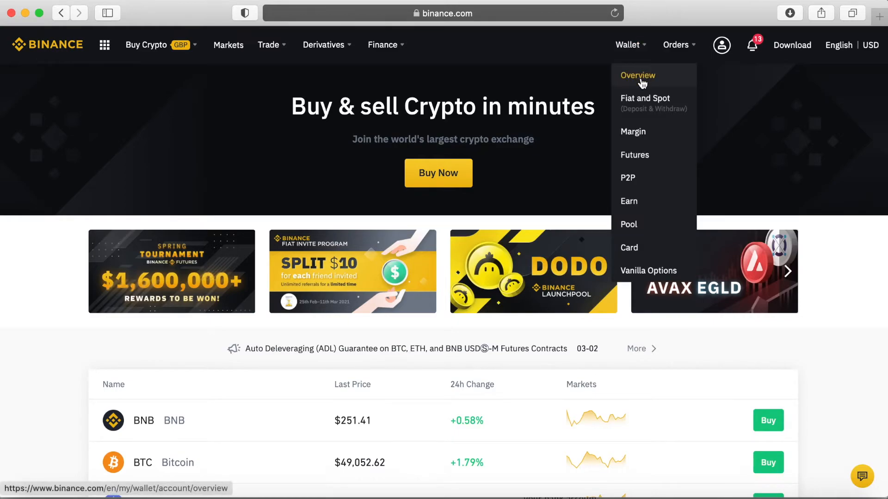
pyautogui.click(638, 75)
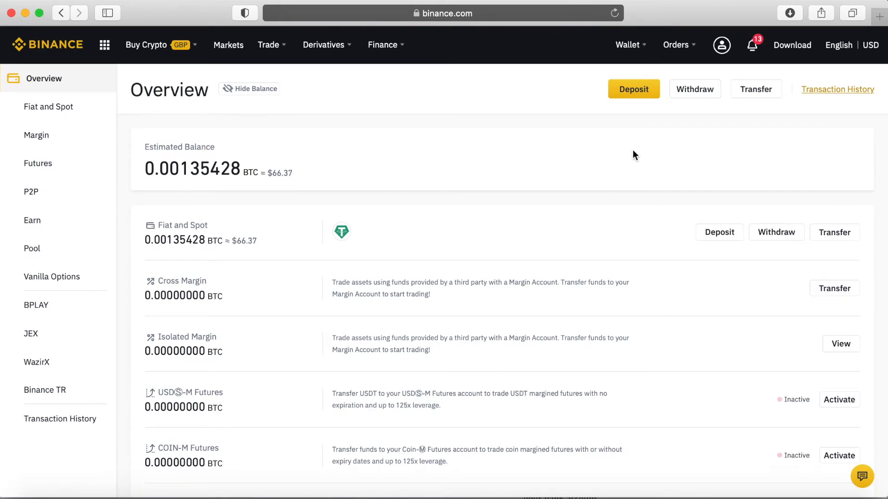
pyautogui.moveTo(695, 89)
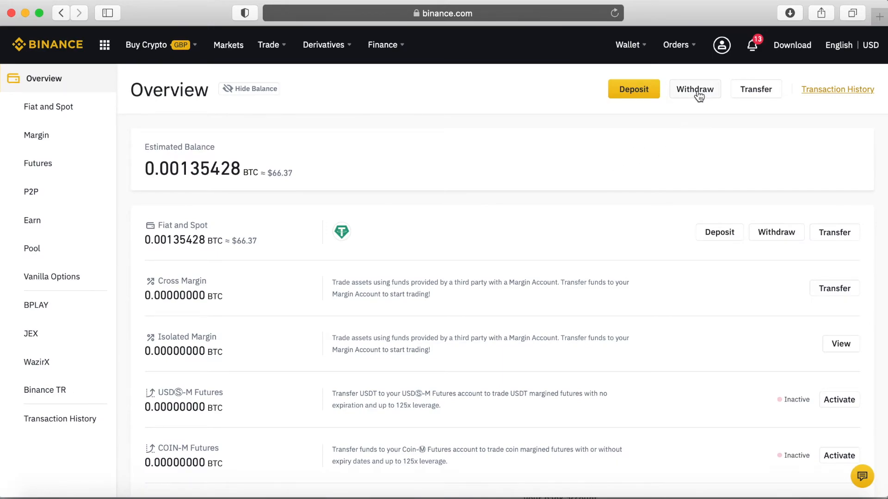
pyautogui.click(694, 89)
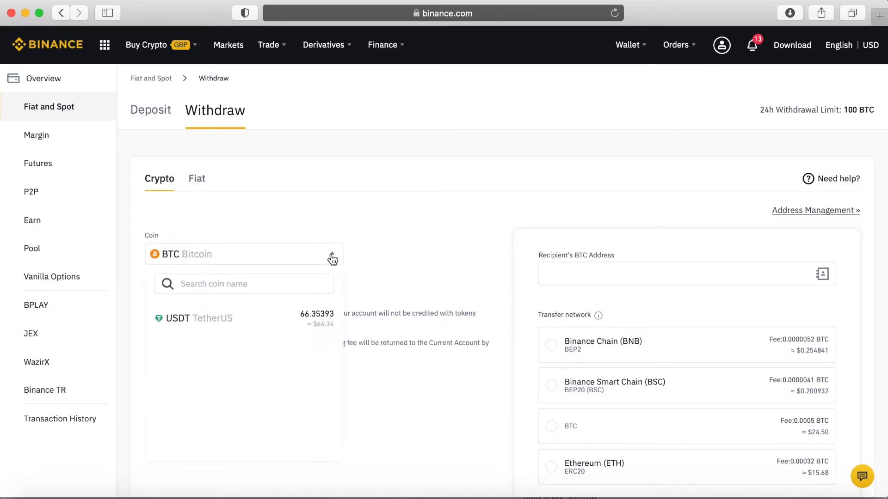
# - Choose USDT TetherUS as the withdrawal coin, showing the 66.35393 USDT balance and networks
pyautogui.click(198, 317)
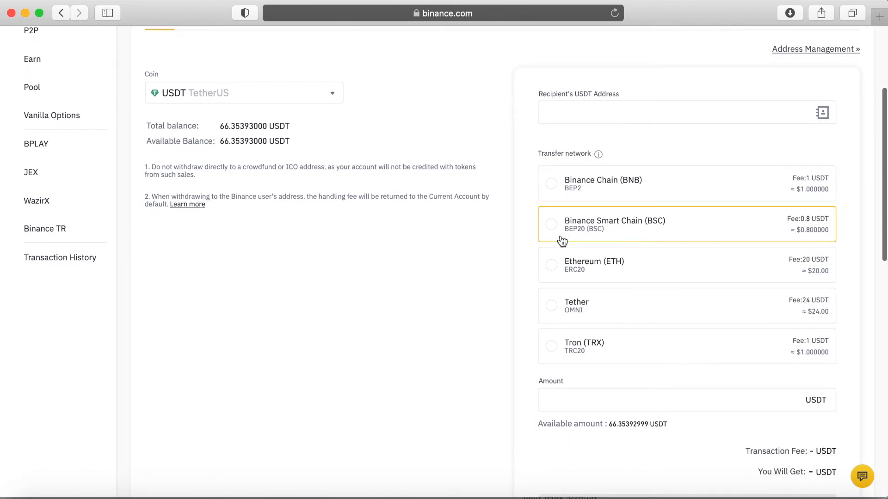
pyautogui.scroll(-3)
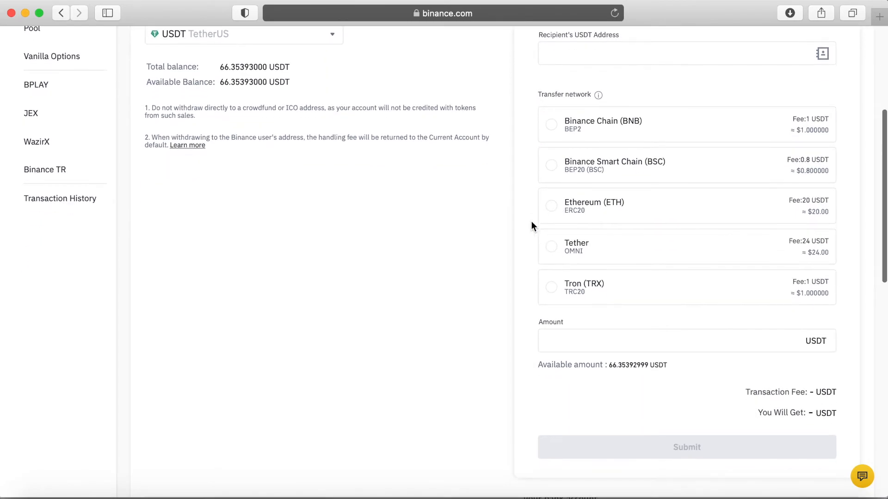
pyautogui.moveTo(526, 210)
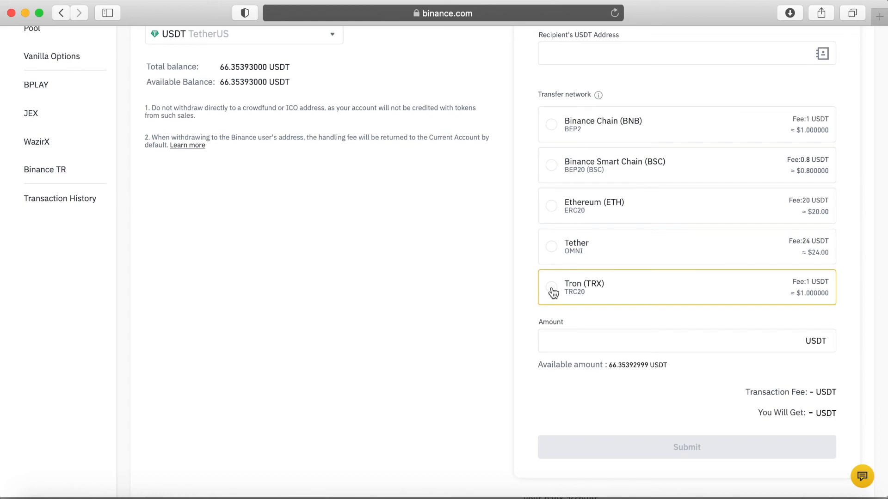
# - Withdraw 66 USDT over the Tron (TRX) TRC20 network, 65 USDT receivable after a 1 USDT fee
pyautogui.click(551, 288)
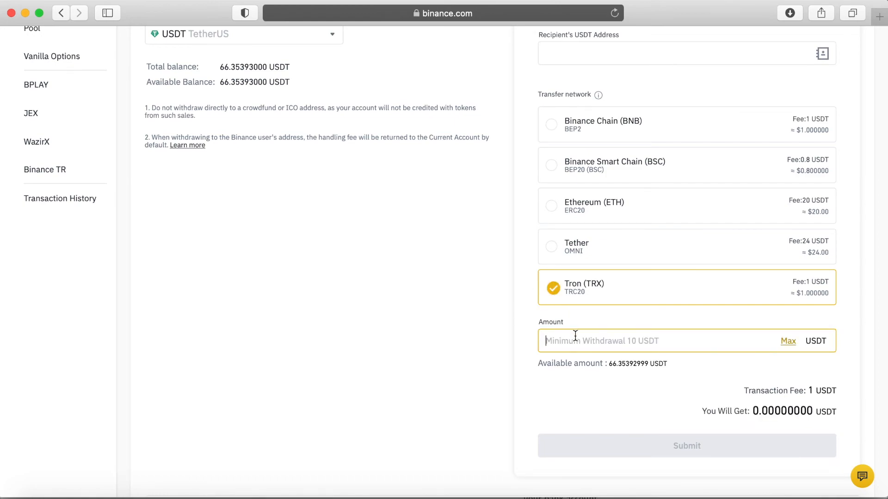
pyautogui.write('6')
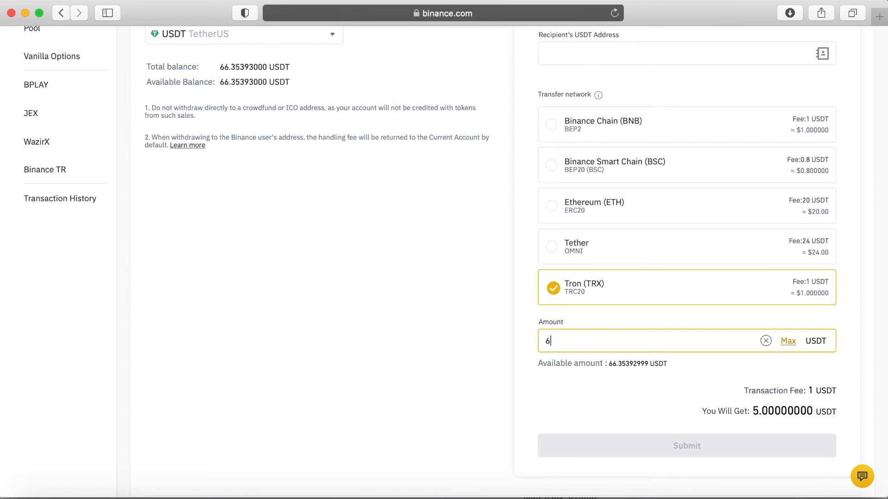
pyautogui.write('6')
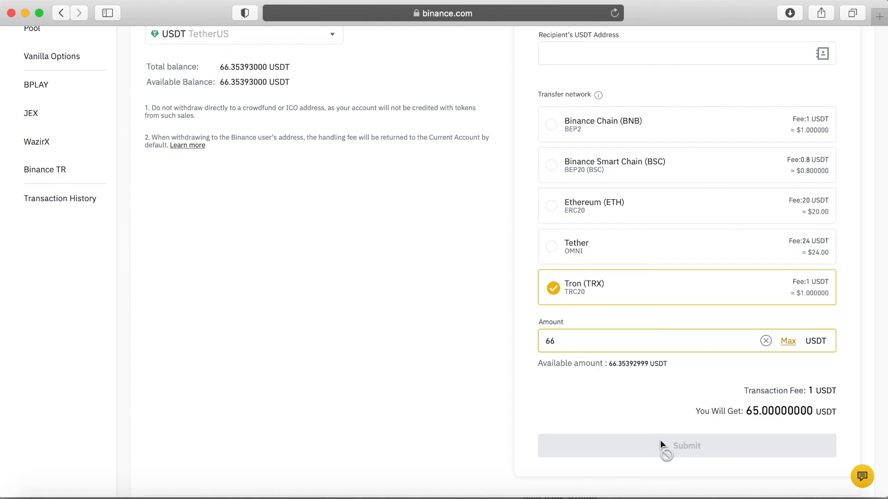
pyautogui.moveTo(658, 415)
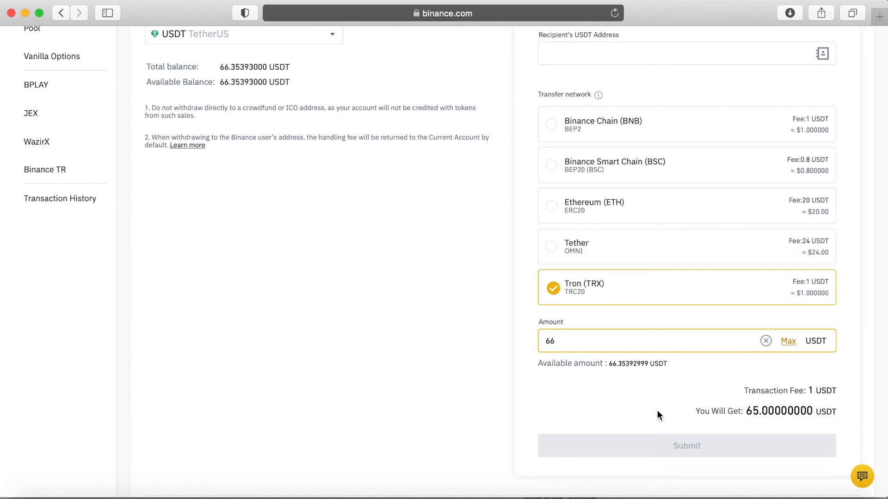